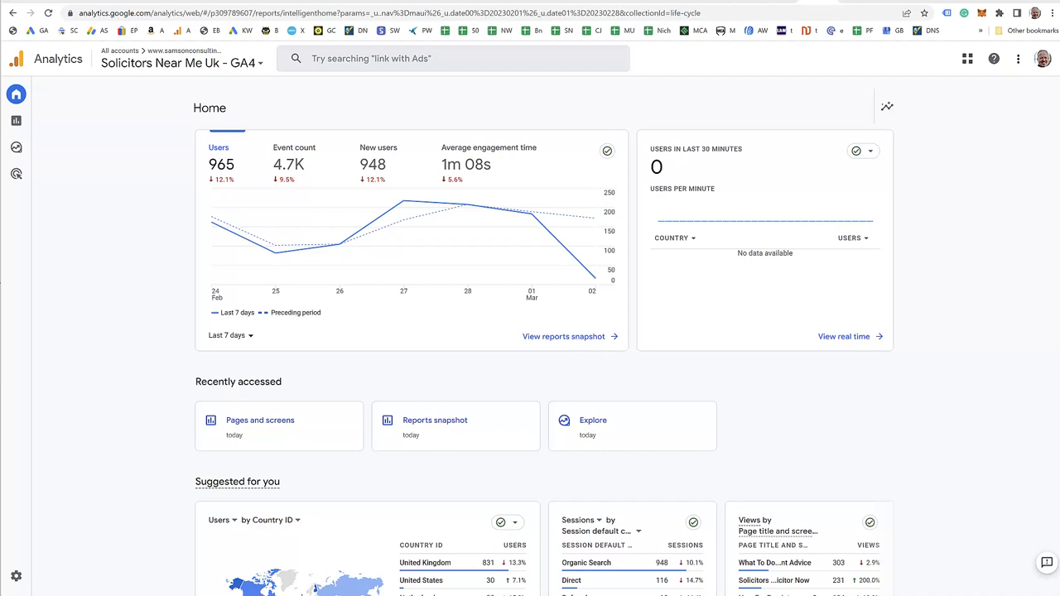
pyautogui.moveTo(348, 120)
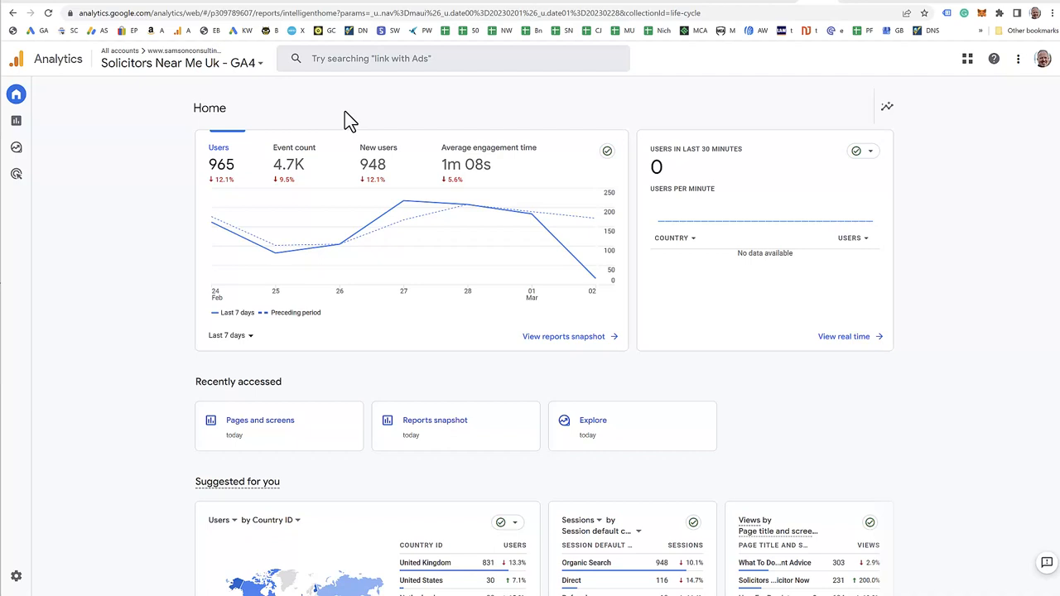
pyautogui.moveTo(261, 89)
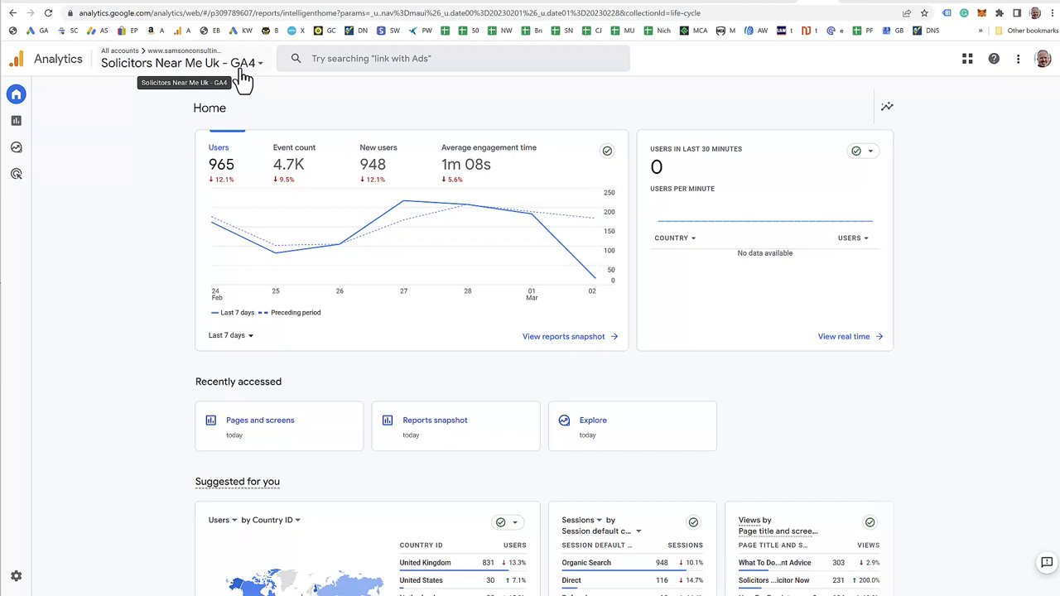
# - Open the Reports snapshot for 1–28 February 2023 and start editing it
pyautogui.click(16, 121)
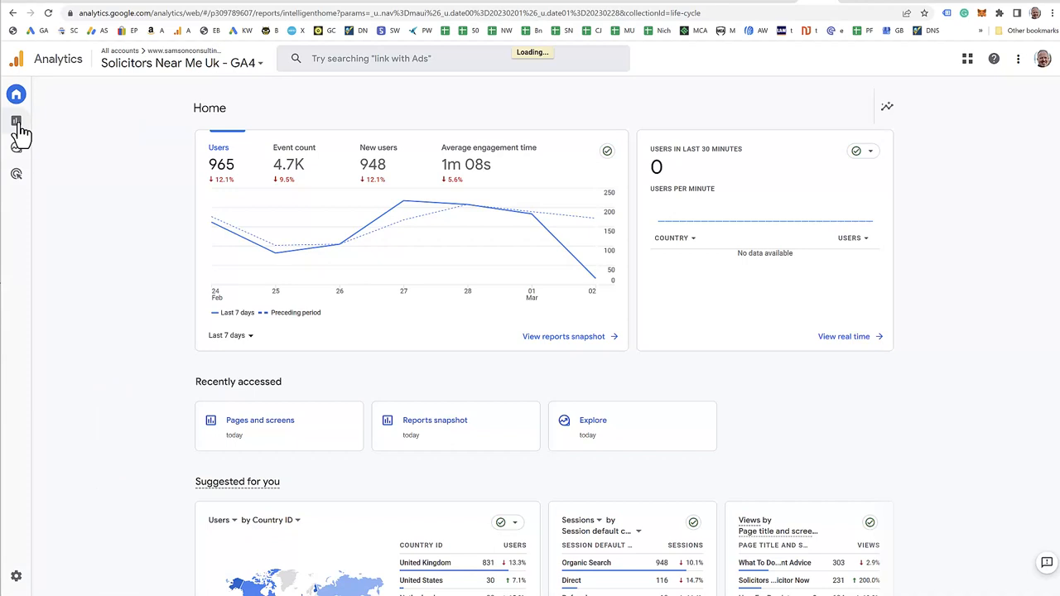
pyautogui.click(16, 120)
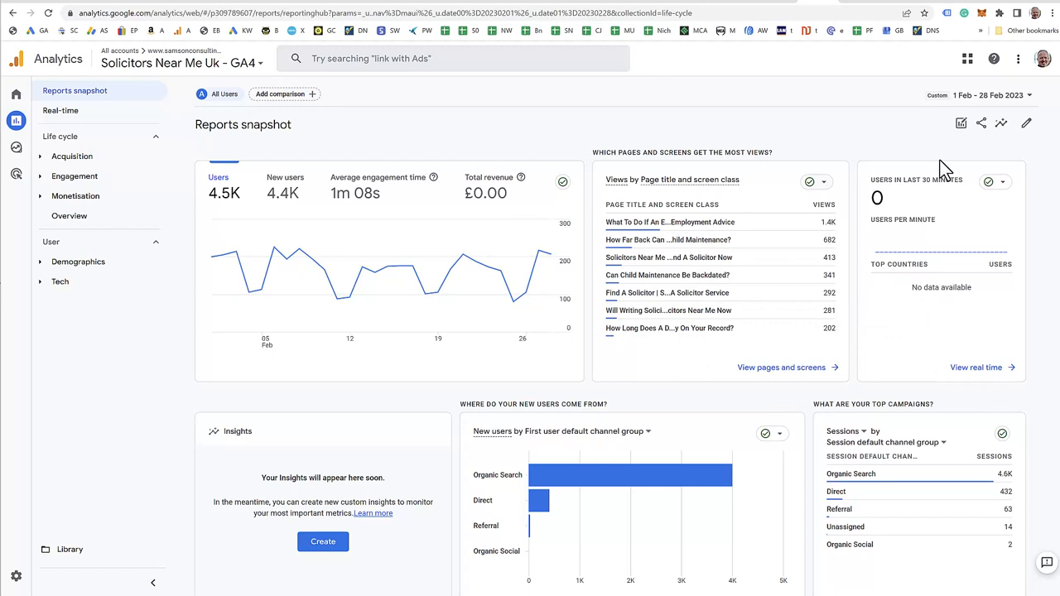
pyautogui.click(1027, 123)
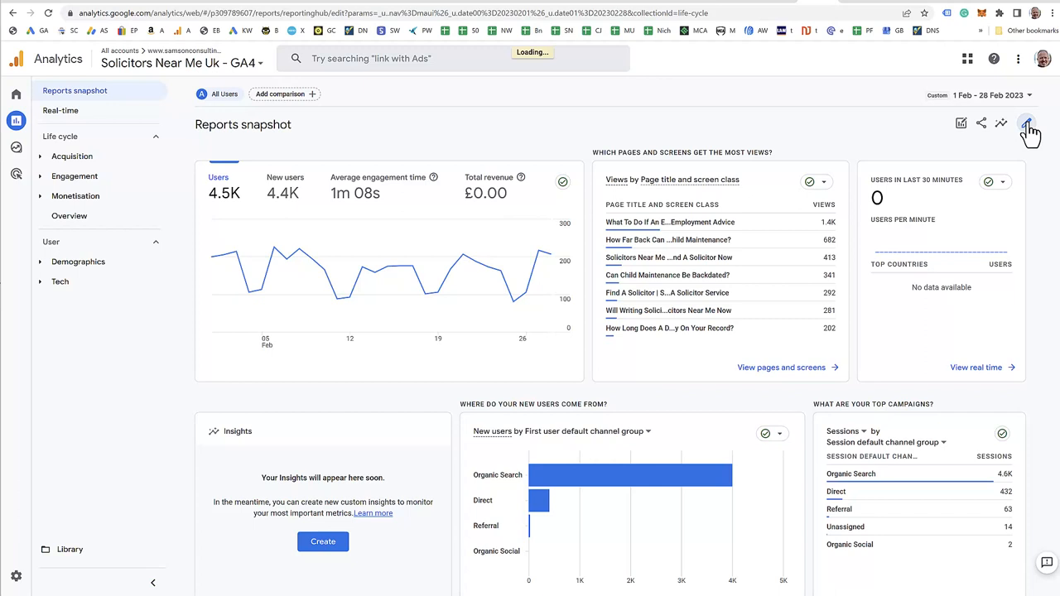
# - From snapshot customisation, choose Save… then 'Save changes to current report'
pyautogui.click(1027, 124)
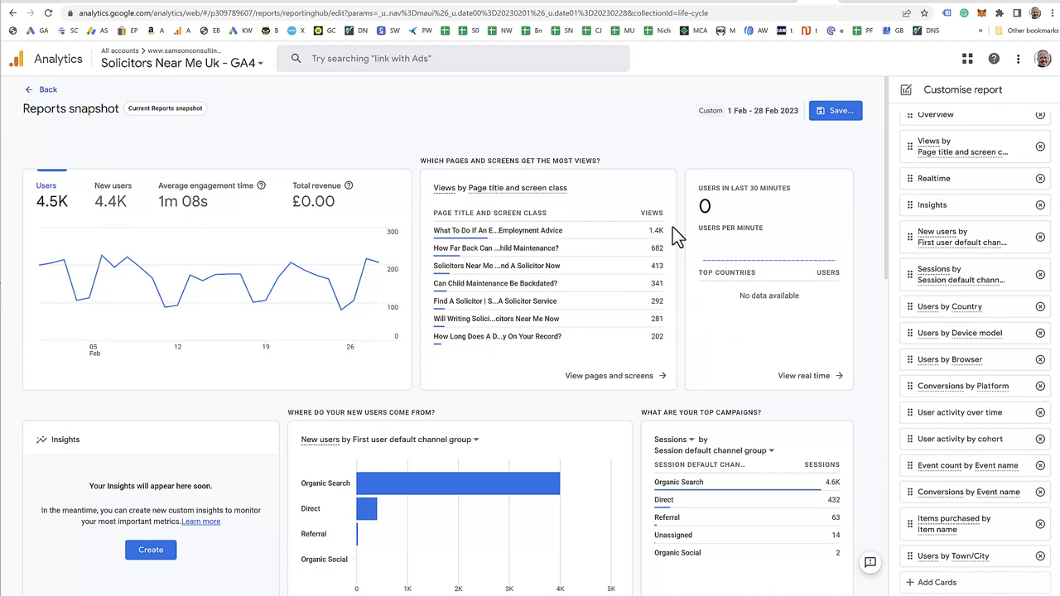
pyautogui.click(837, 110)
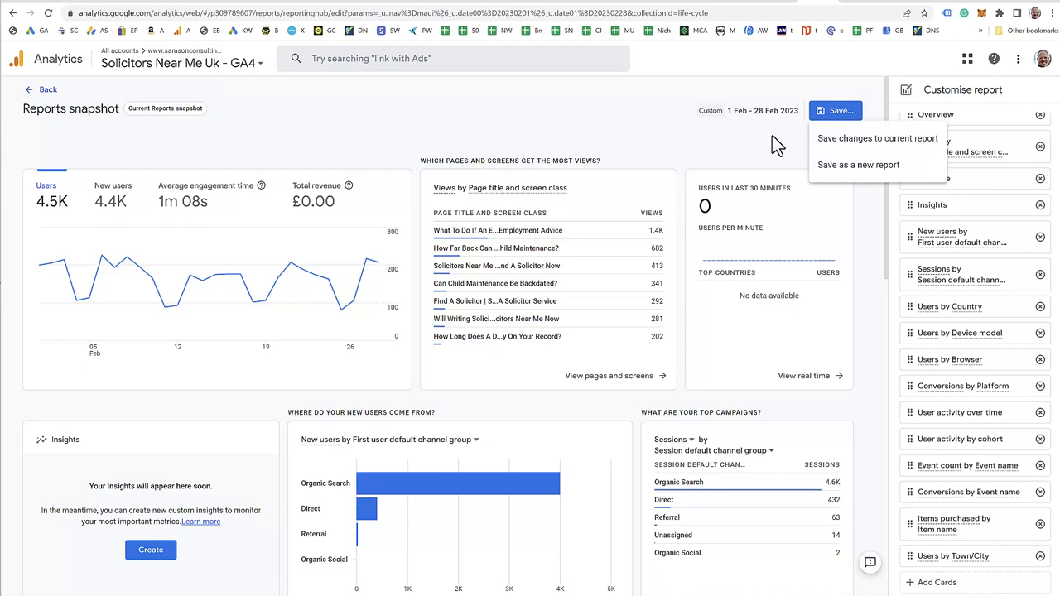
pyautogui.click(876, 138)
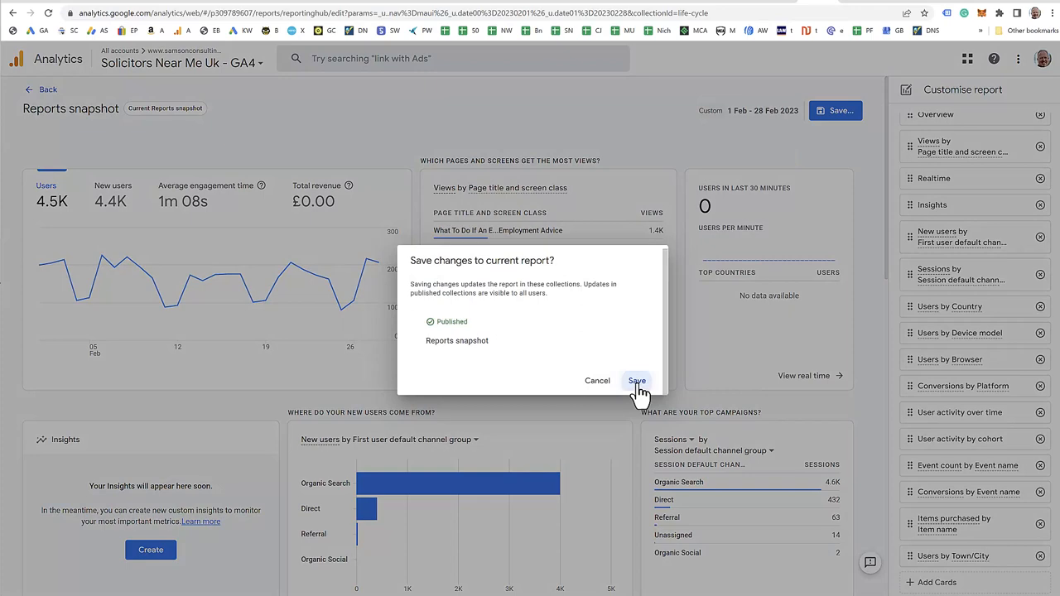
# - Confirm saving the snapshot with its Views by Page title and screen class card
pyautogui.click(637, 381)
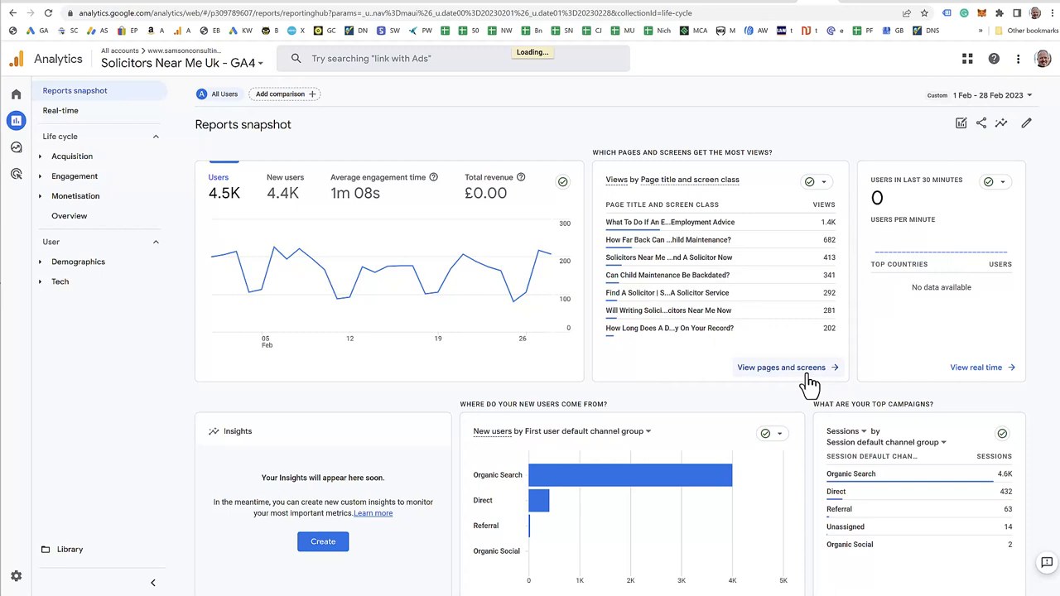
pyautogui.click(780, 367)
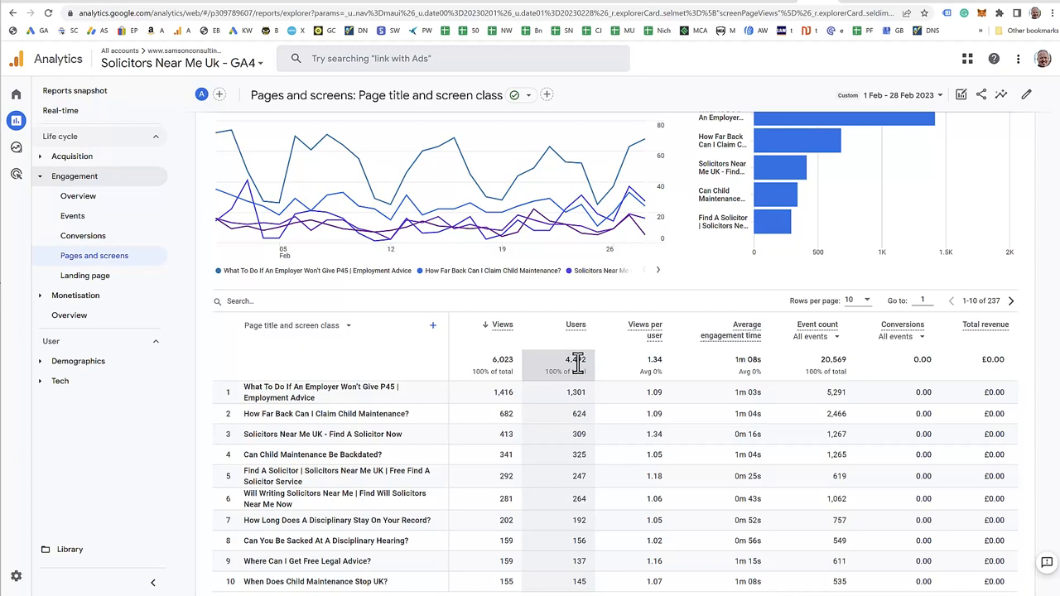
pyautogui.moveTo(555, 373)
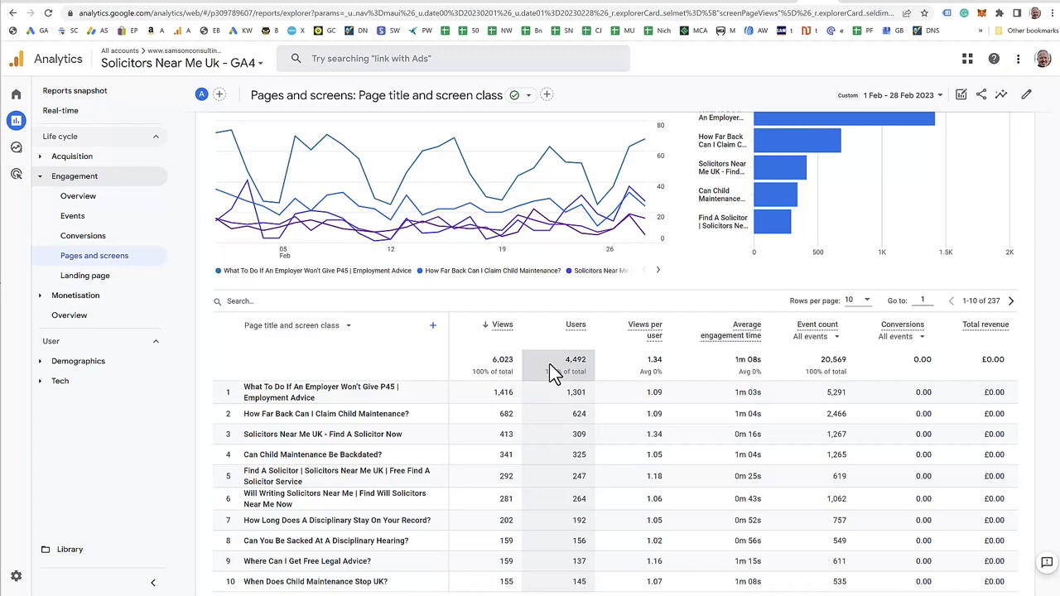
pyautogui.moveTo(567, 370)
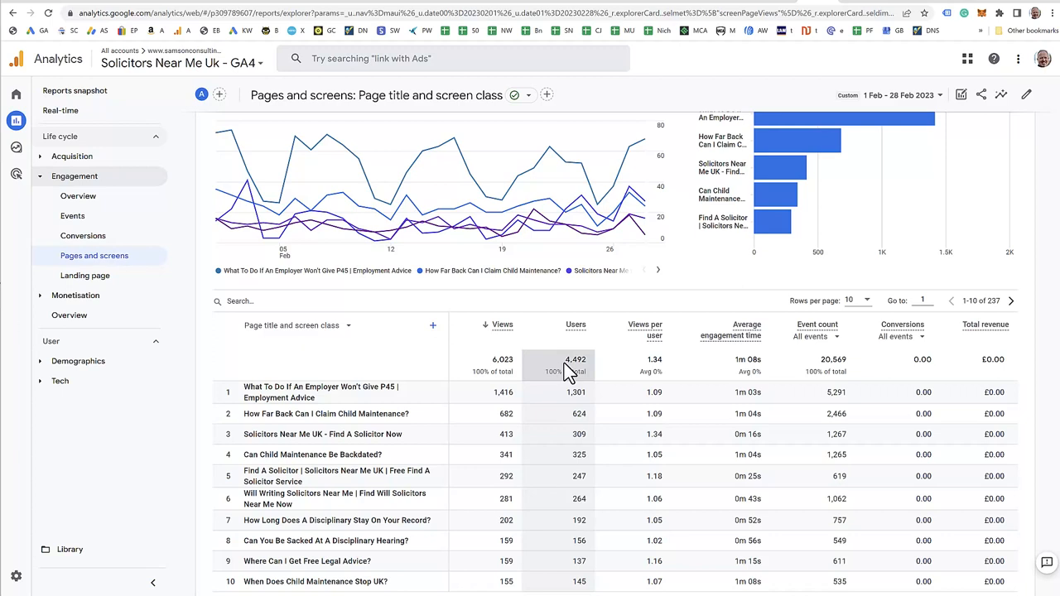
pyautogui.click(75, 90)
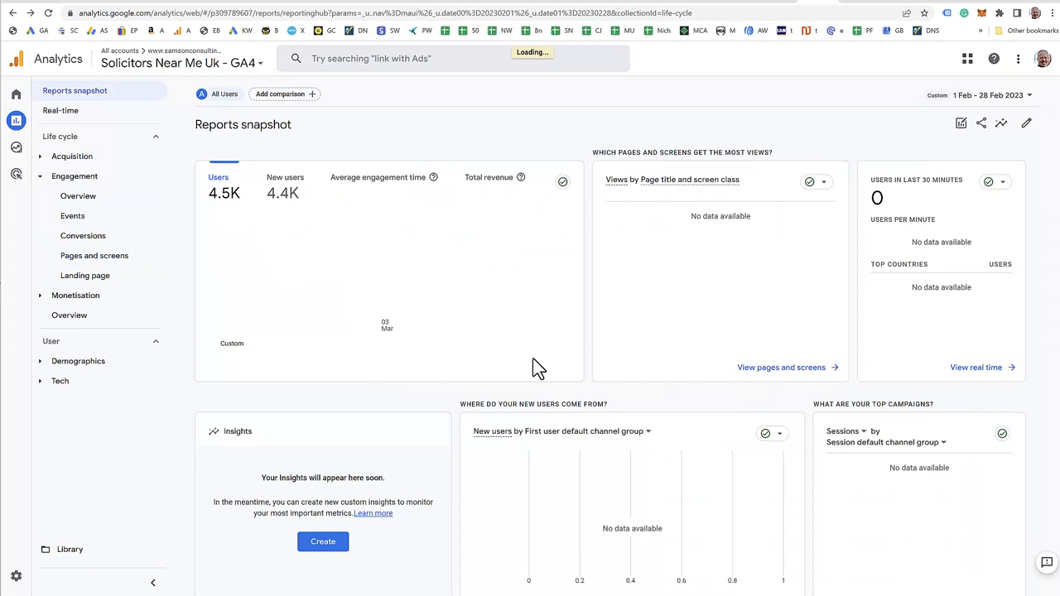